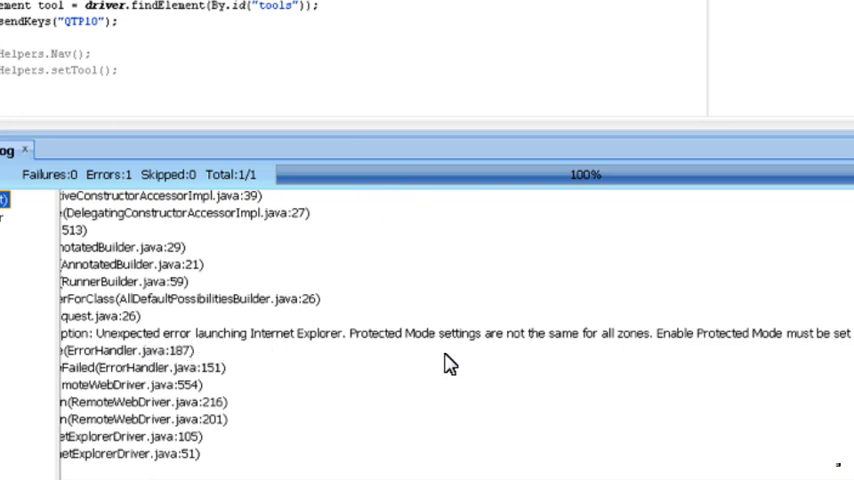
pyautogui.moveTo(416, 354)
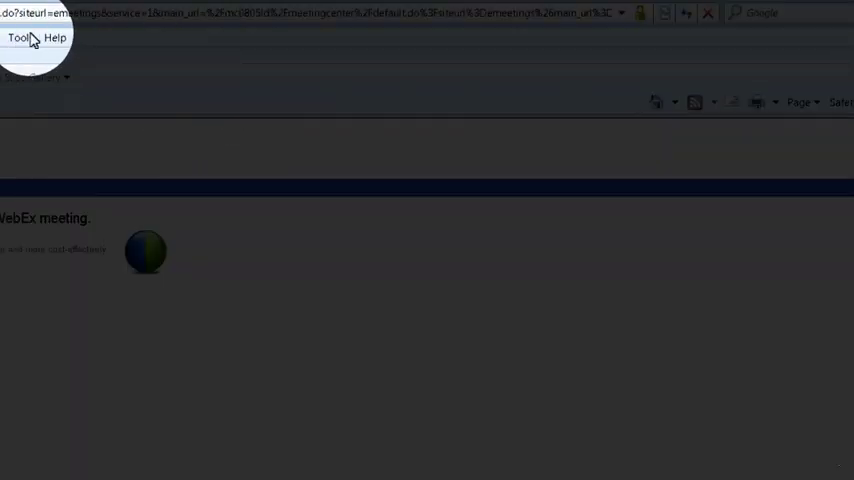
# - Reach the Security zones in Internet Explorer's Internet Options
pyautogui.click(20, 36)
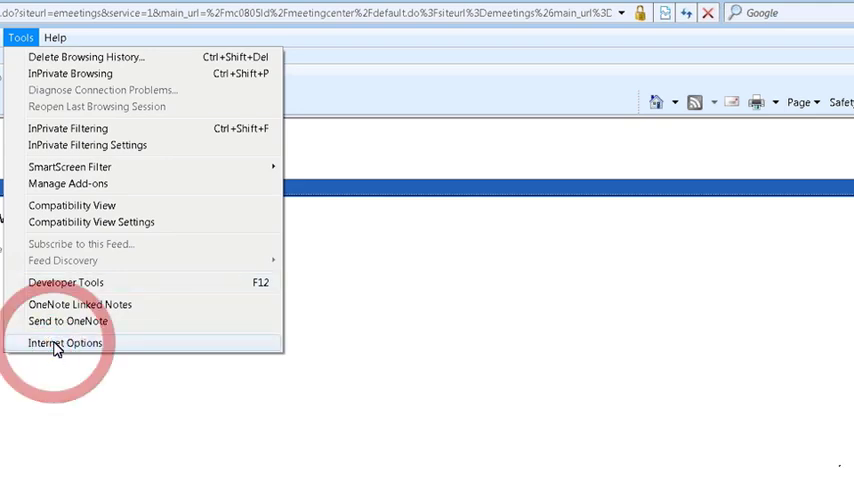
pyautogui.click(64, 344)
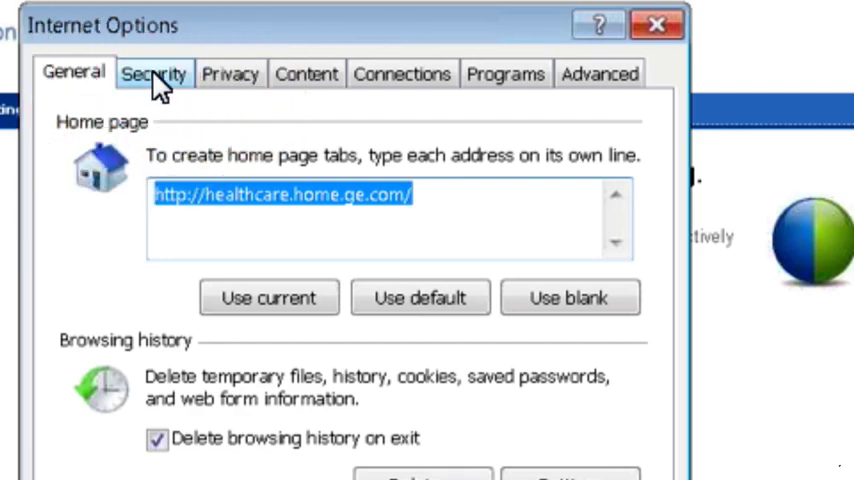
pyautogui.click(154, 72)
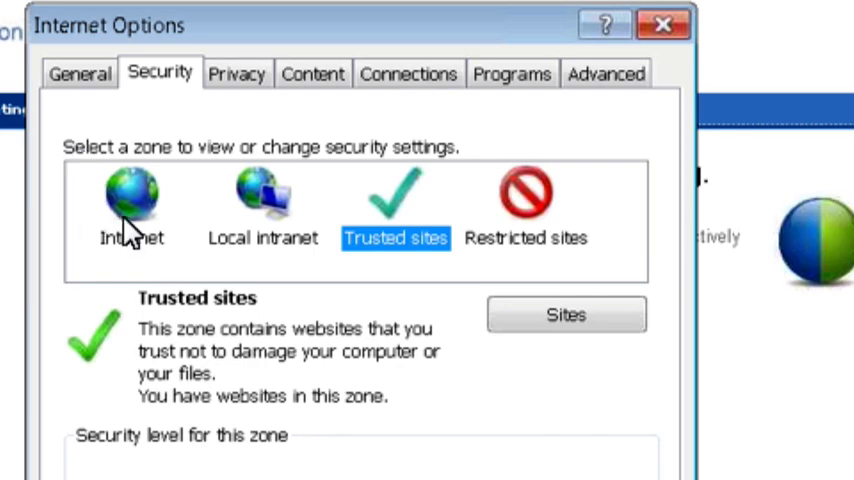
pyautogui.moveTo(132, 208)
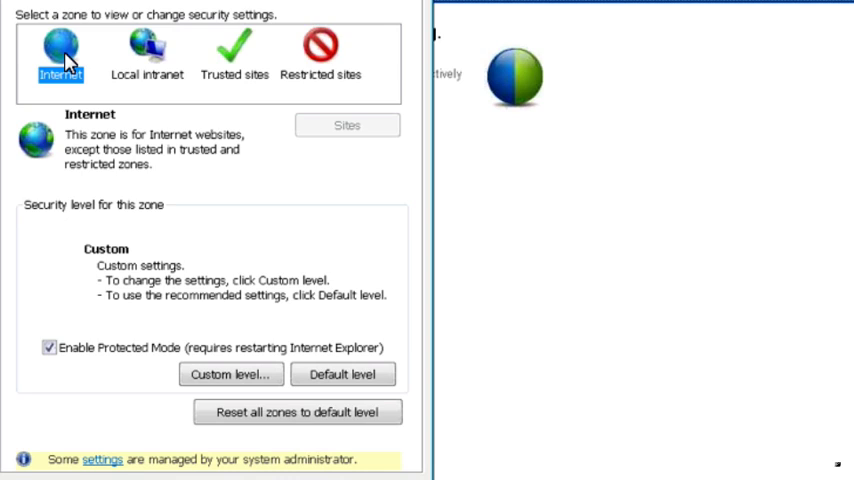
pyautogui.moveTo(156, 58)
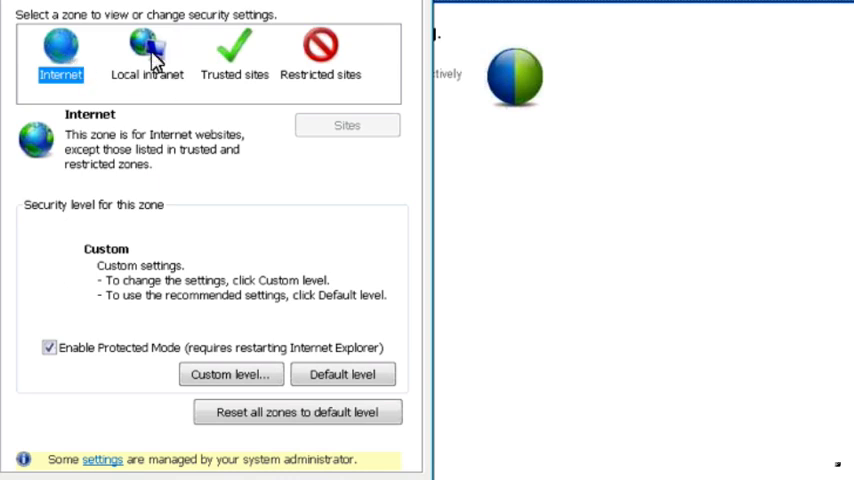
# - Check Local intranet, Trusted and Restricted zones, enabling Protected Mode for Restricted sites
pyautogui.click(148, 56)
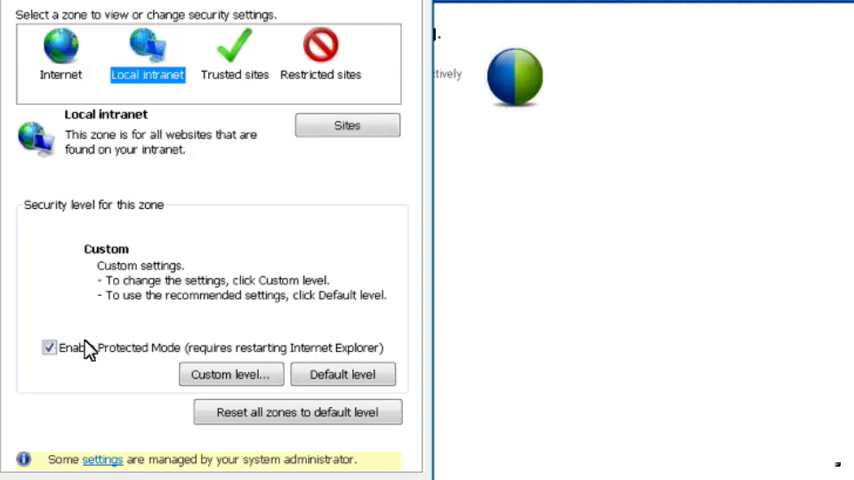
pyautogui.click(234, 56)
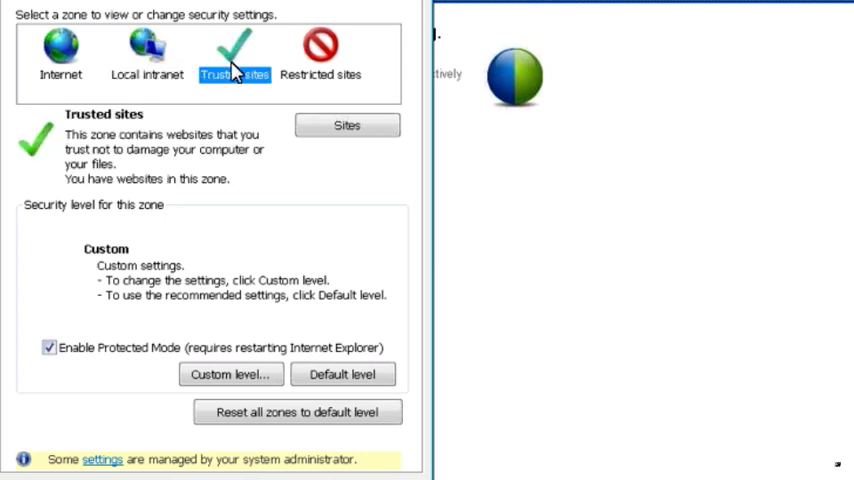
pyautogui.click(320, 56)
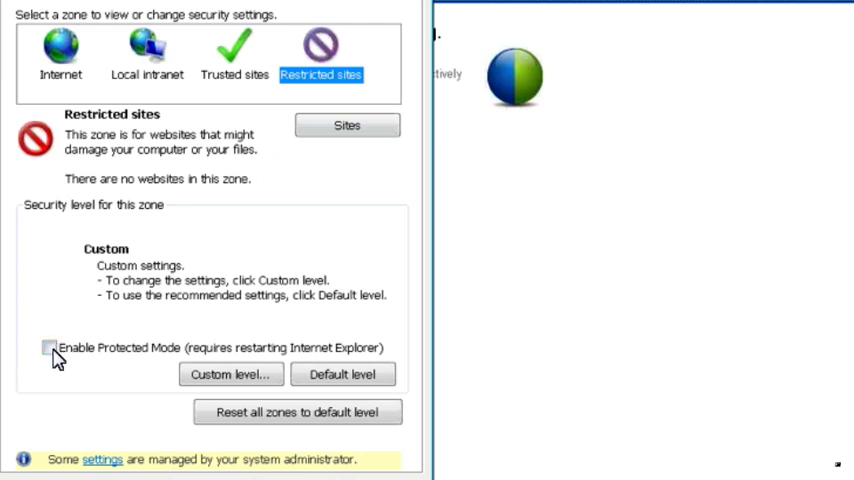
pyautogui.click(48, 348)
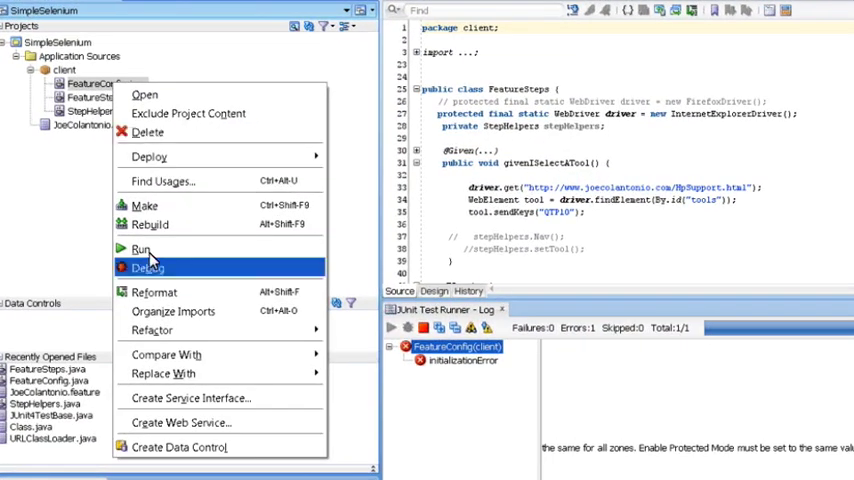
# - Rerun the JUnit test class and review the unset IE driver path error
pyautogui.click(140, 248)
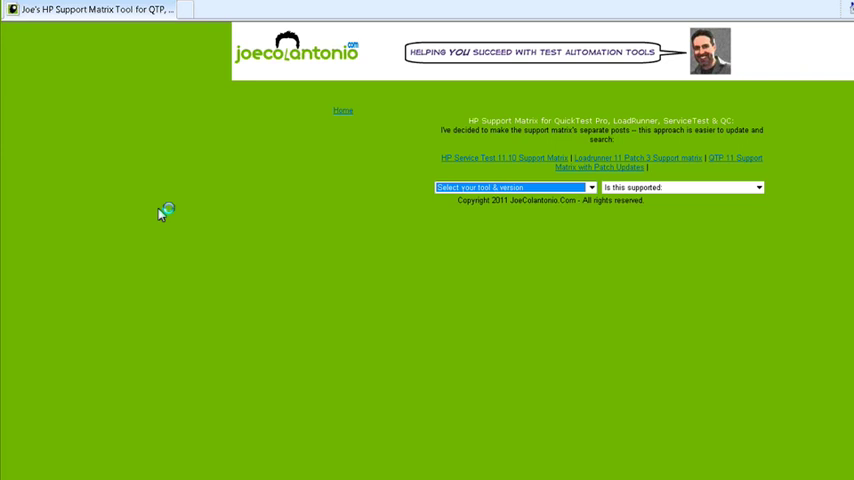
pyautogui.click(512, 188)
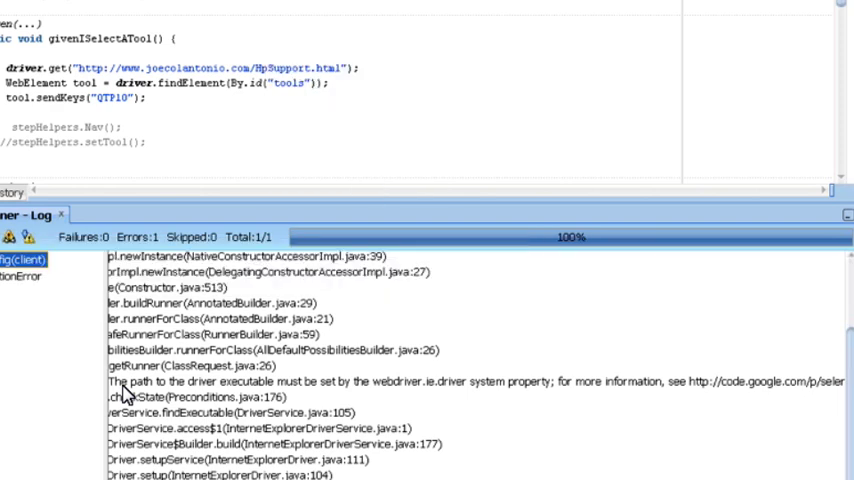
pyautogui.moveTo(576, 252)
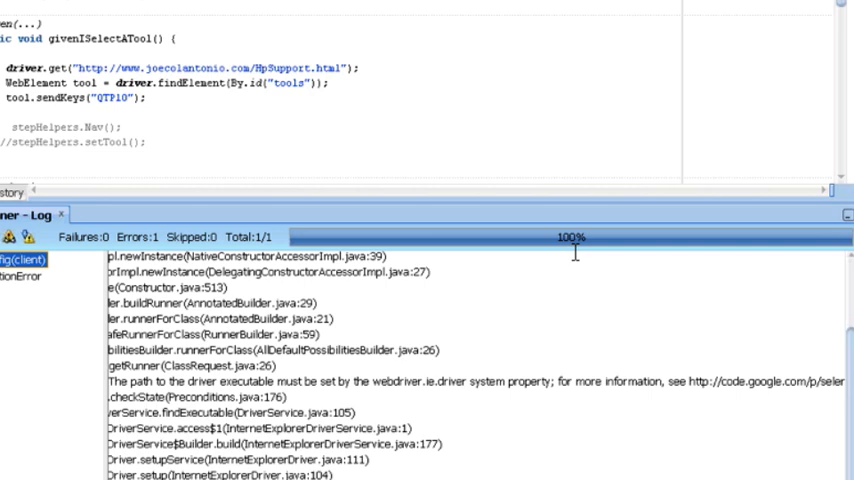
pyautogui.moveTo(576, 258)
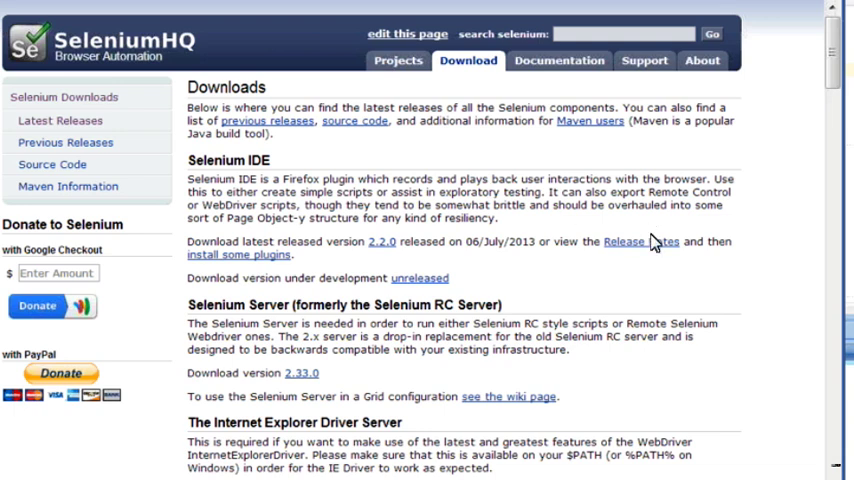
# - Download the 32 bit IEDriverServer zip from the Internet Explorer Driver Server section
pyautogui.scroll(-3)
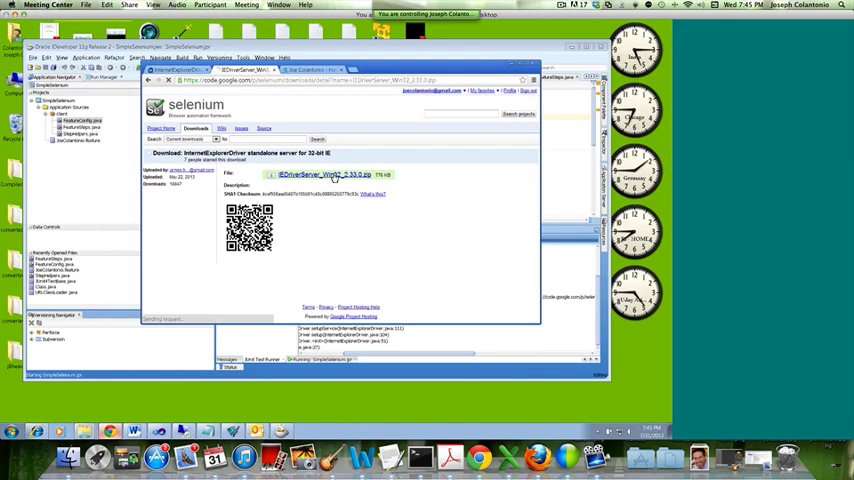
pyautogui.click(326, 174)
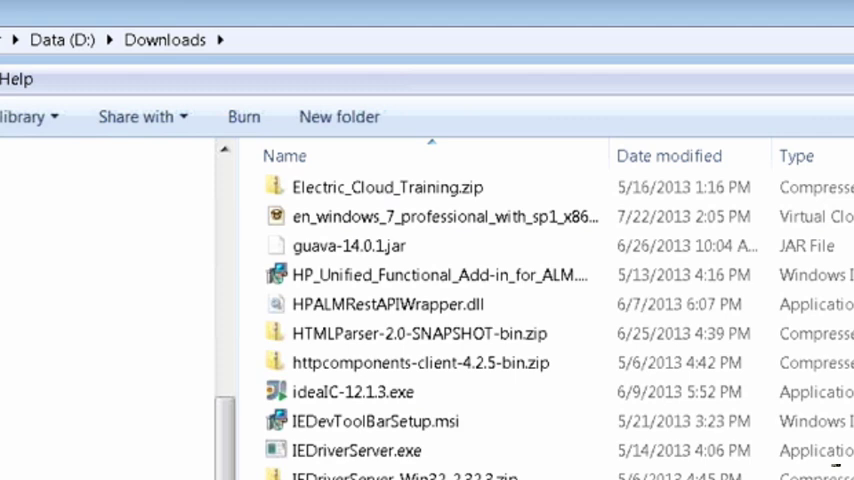
# - Select IEDriverServer.exe in the Downloads folder
pyautogui.click(356, 450)
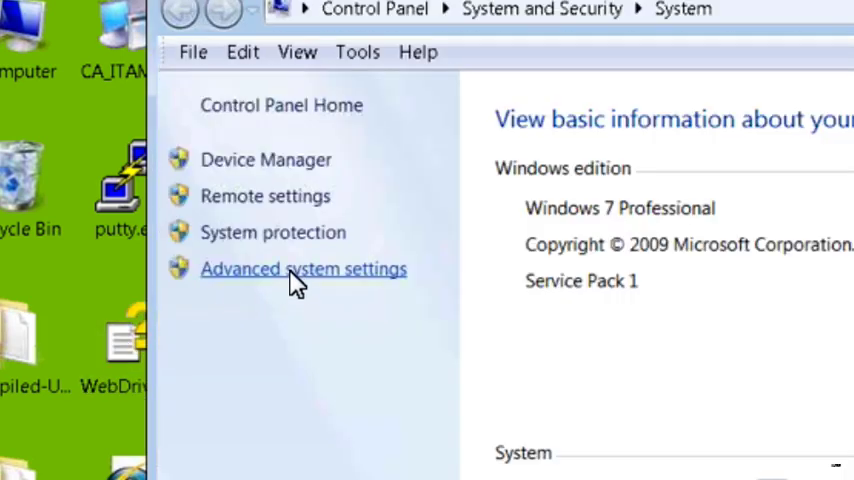
# - Append ;D:\Downloads to the system Path variable via Environment Variables and confirm
pyautogui.click(304, 268)
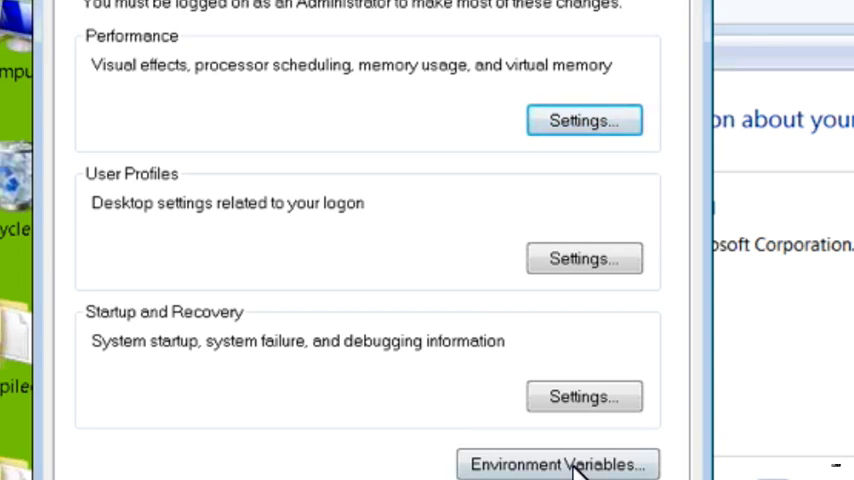
pyautogui.click(556, 464)
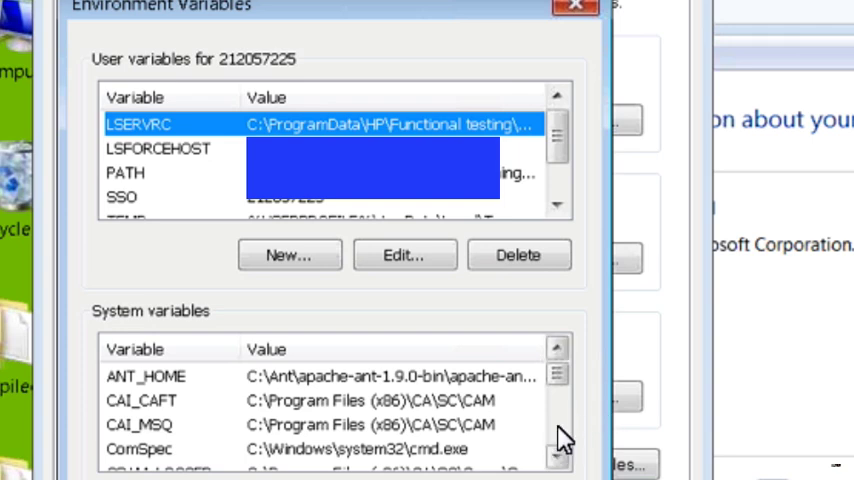
pyautogui.scroll(-3)
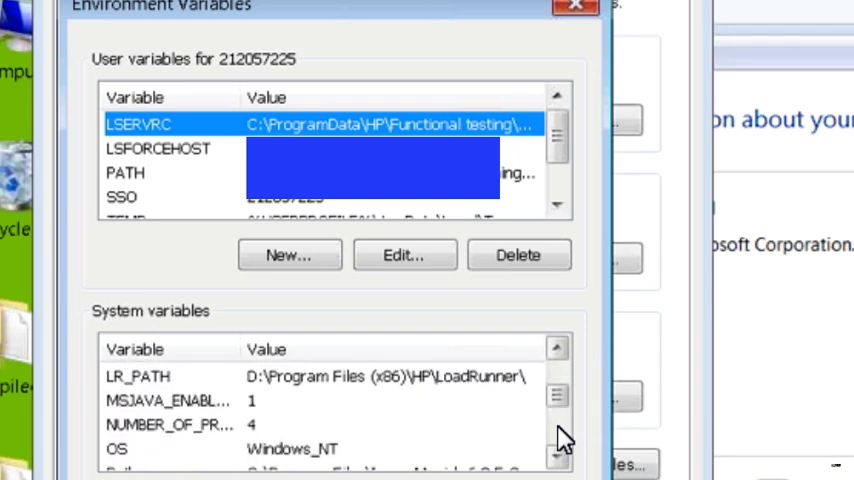
pyautogui.scroll(-3)
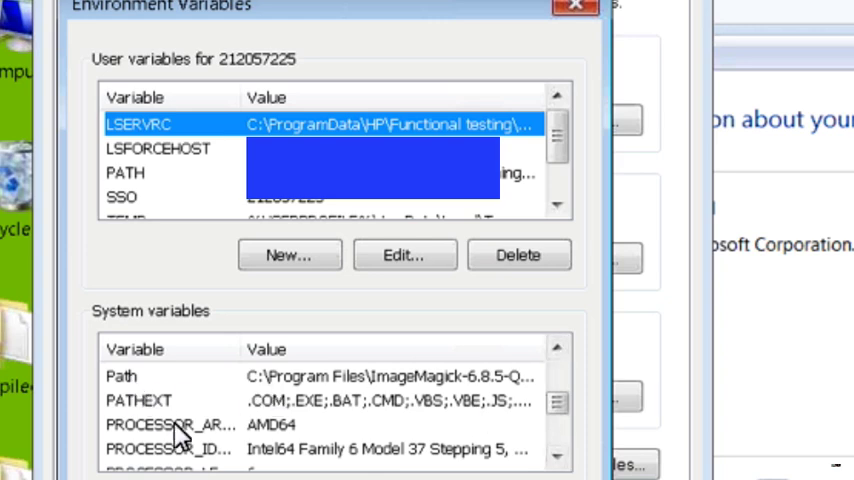
pyautogui.click(120, 376)
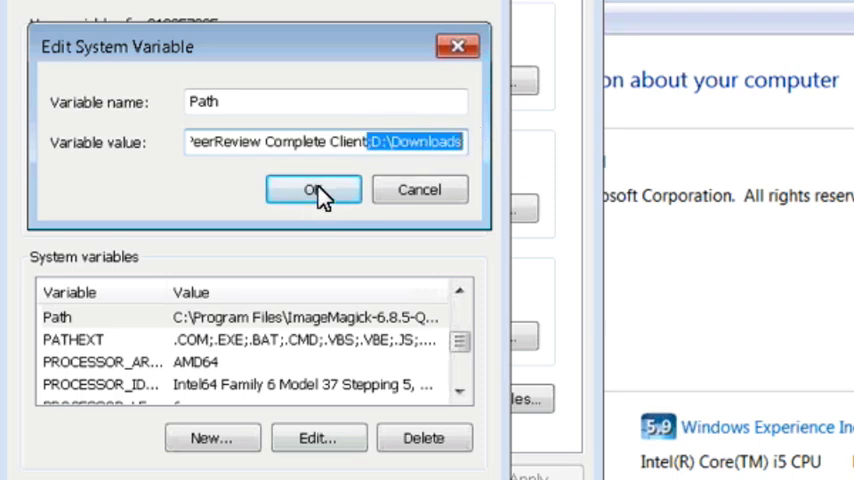
pyautogui.click(312, 190)
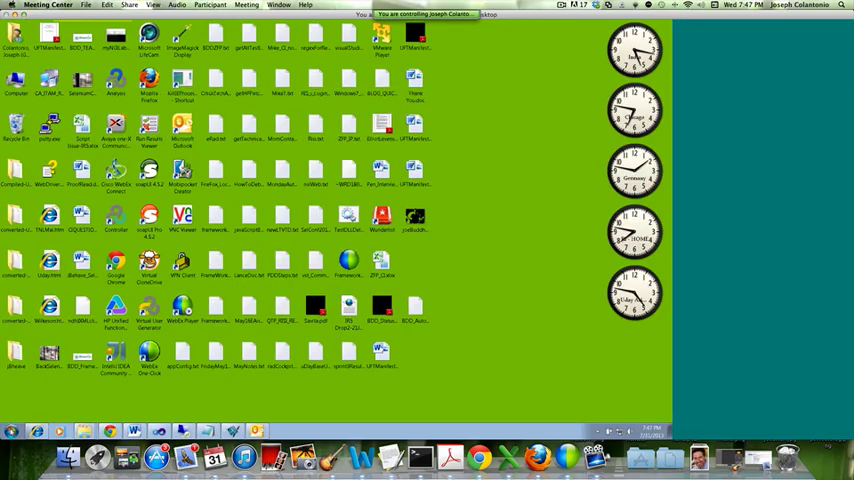
# - Launch JDeveloper from installed programs and bring up actions for the test class
pyautogui.click(10, 430)
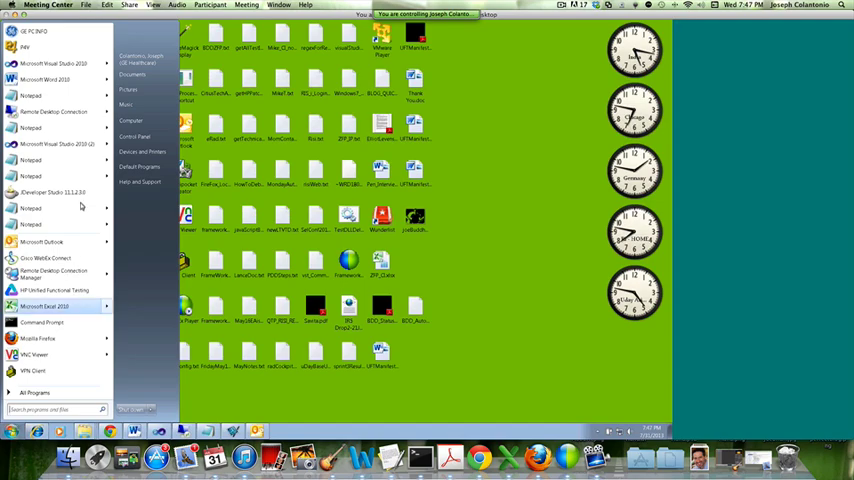
pyautogui.moveTo(56, 192)
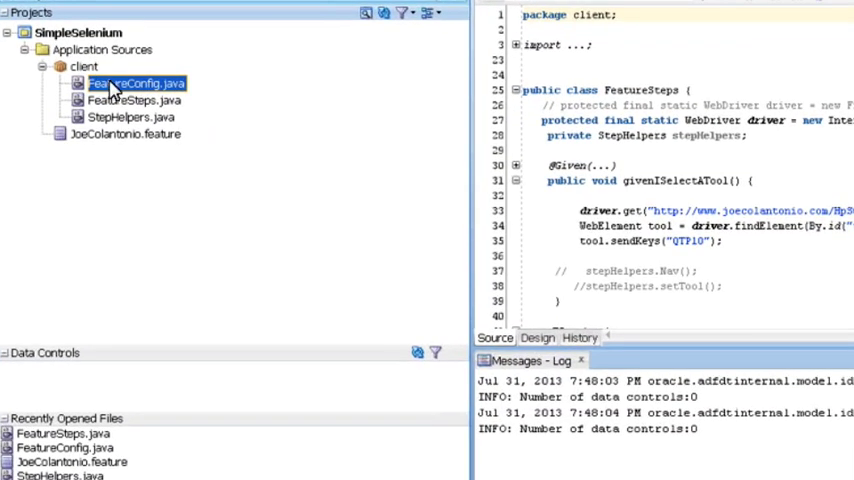
pyautogui.rightClick(136, 84)
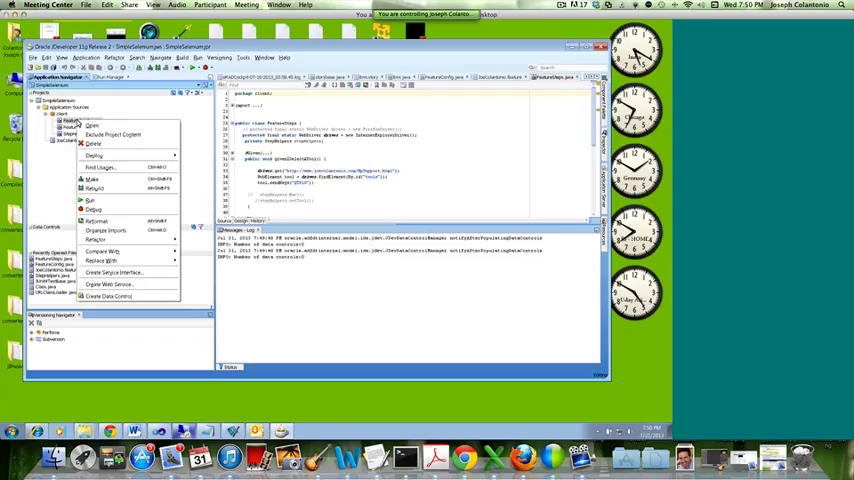
pyautogui.moveTo(90, 200)
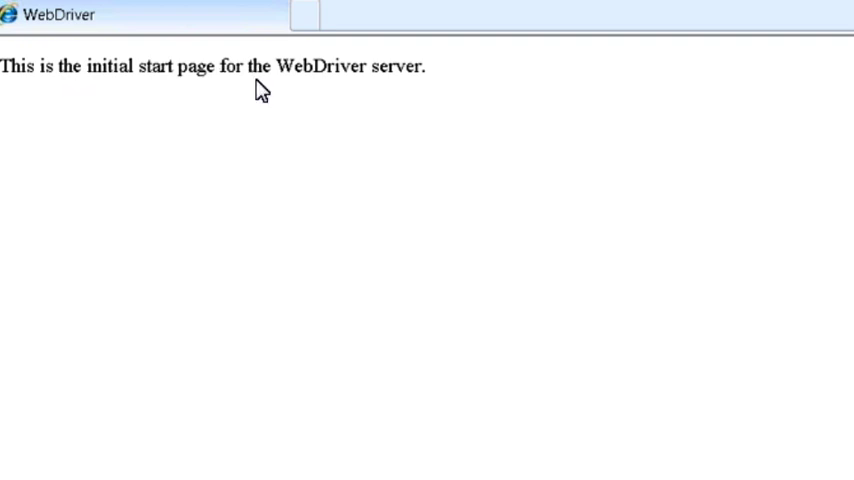
pyautogui.moveTo(648, 132)
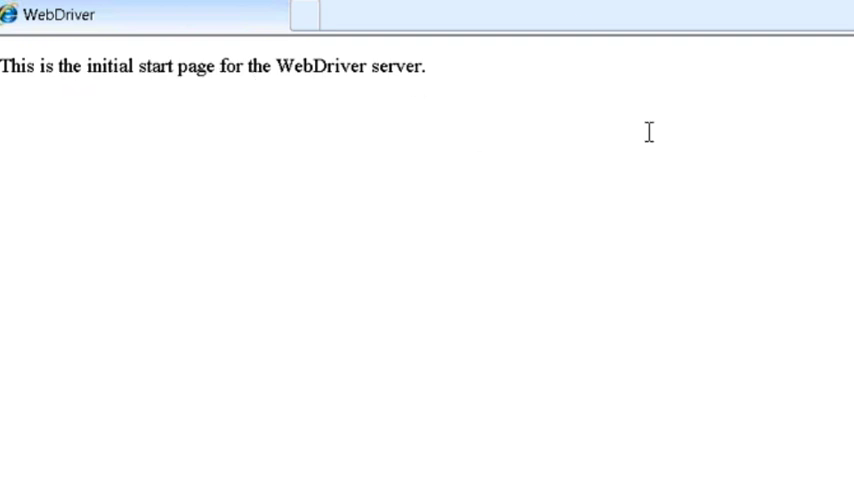
pyautogui.moveTo(668, 48)
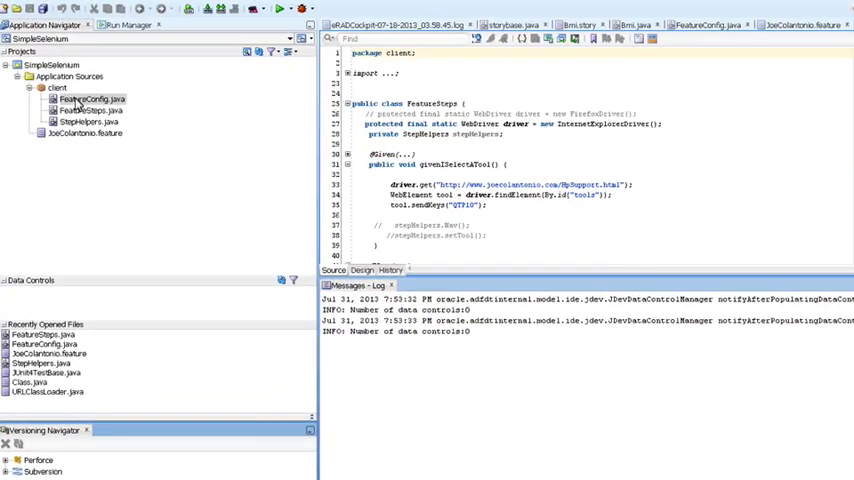
# - Run FeatureConfig.java so Internet Explorer opens the HP Support Matrix page
pyautogui.click(90, 100)
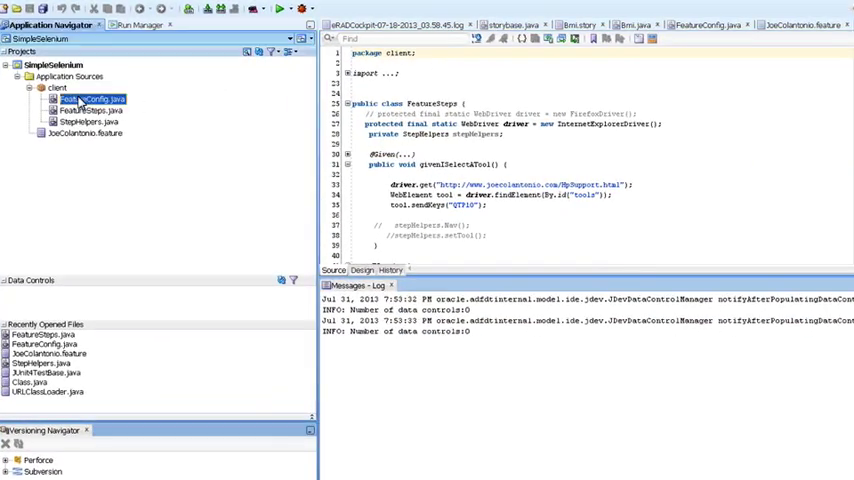
pyautogui.rightClick(90, 100)
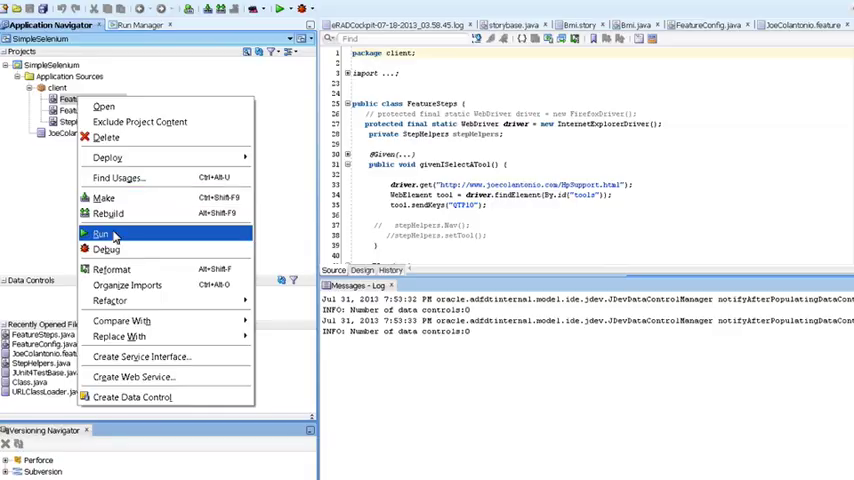
pyautogui.click(100, 232)
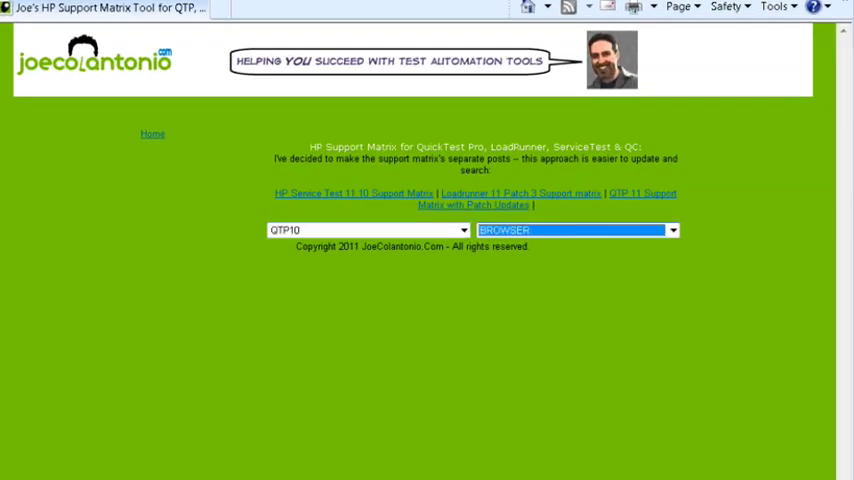